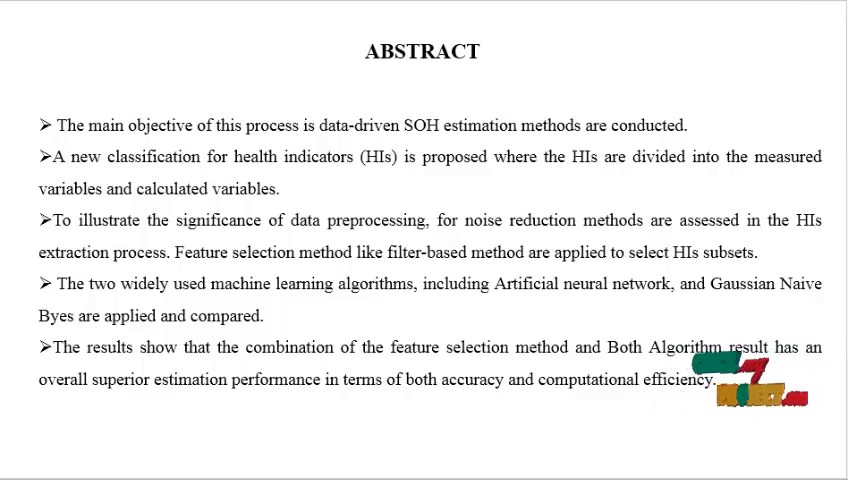
Close the A3, A4 and remaining data table views.
key("alt+tab")
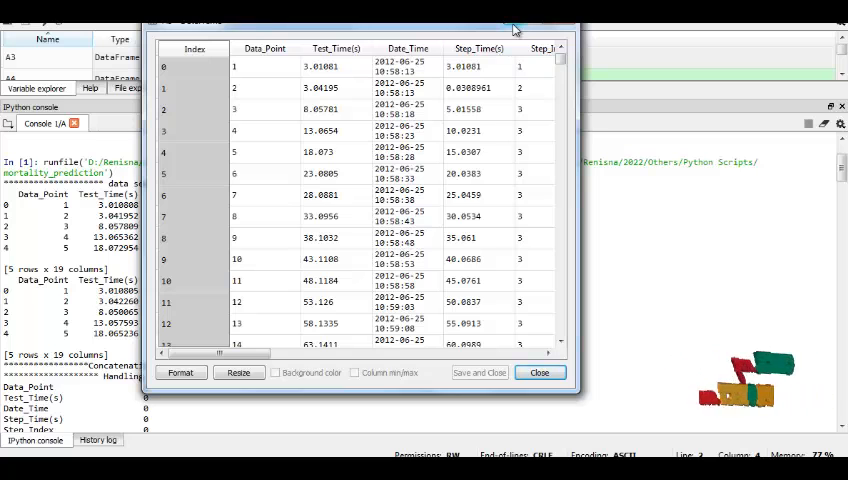
left_click(539, 372)
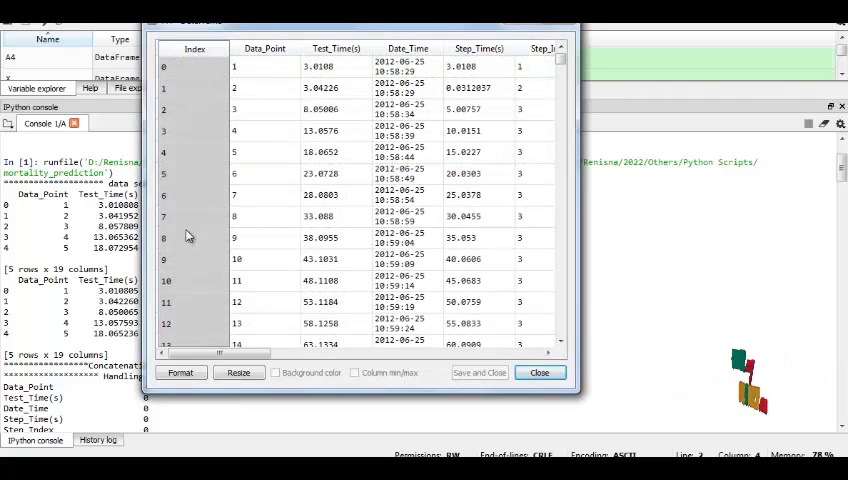
left_click(540, 372)
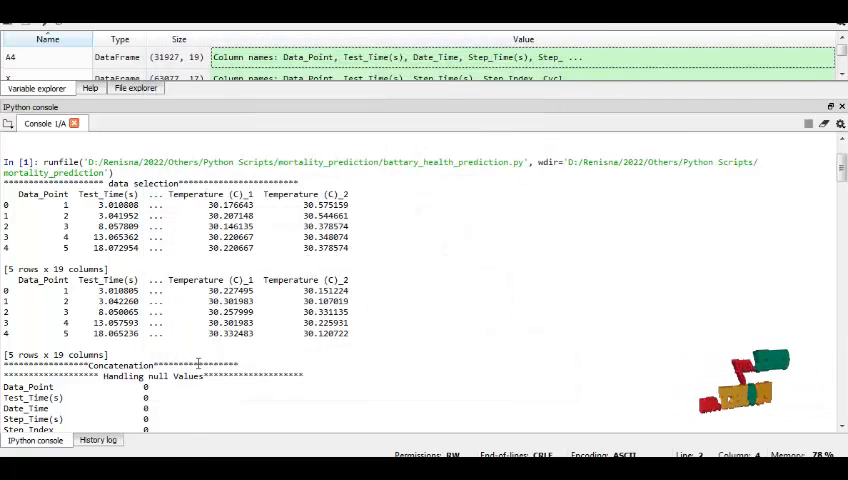
scroll("down", 3)
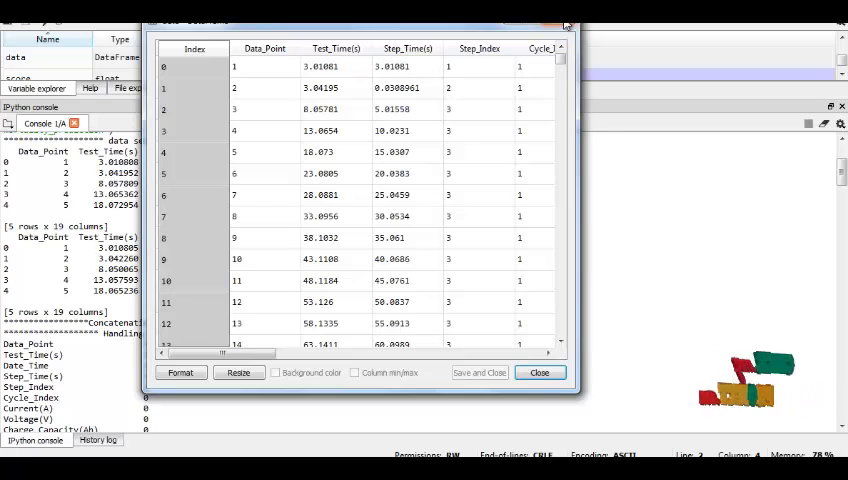
left_click(539, 372)
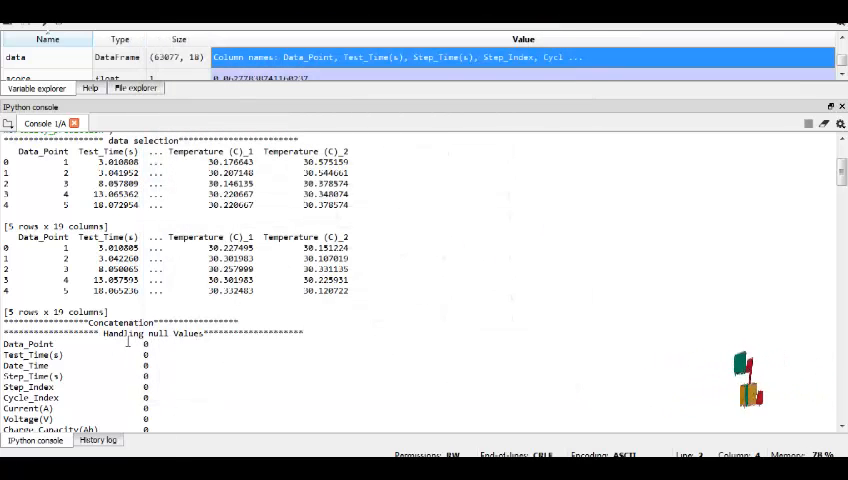
Scroll the console to feature selection (17 to 5 features) and Naive Bayes accuracy 97.9074.
scroll("down", 3)
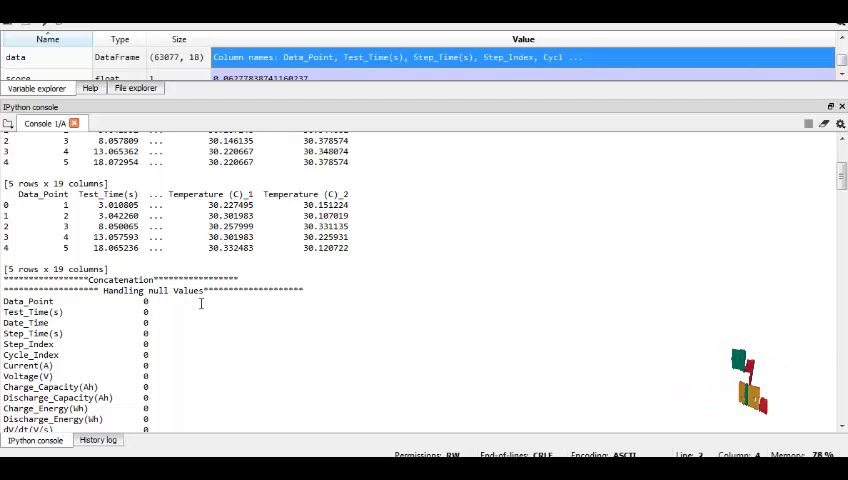
scroll("down", 3)
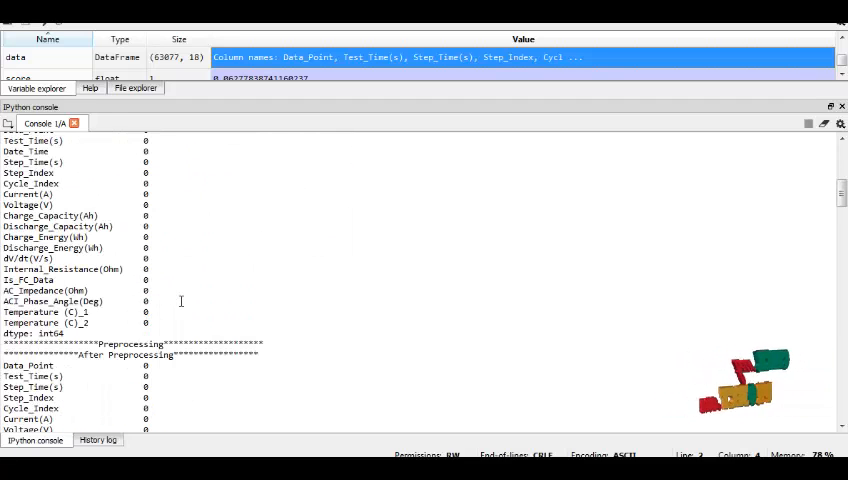
scroll("down", 3)
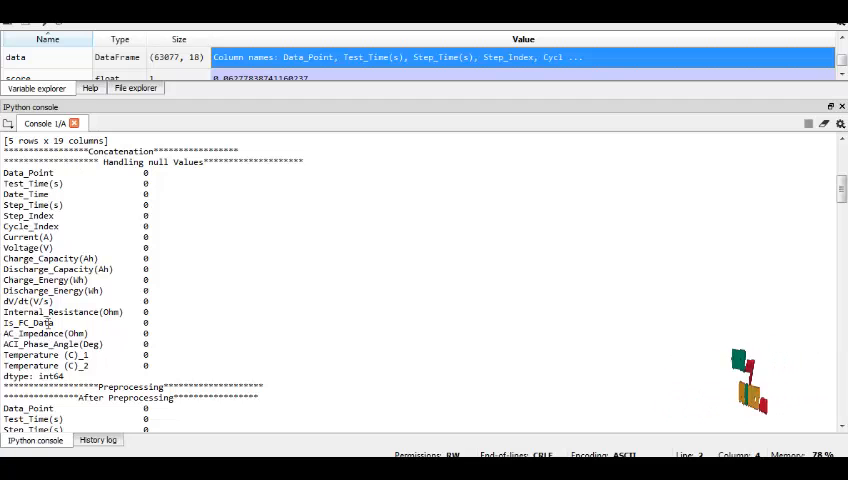
scroll("down", 3)
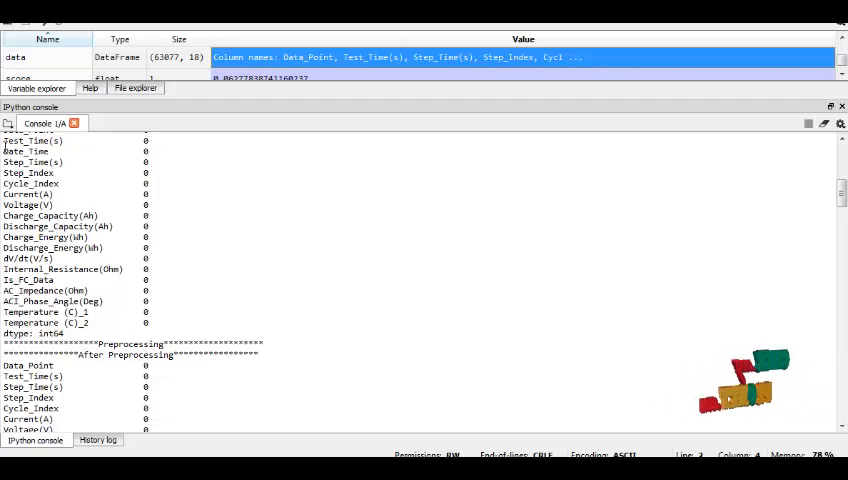
scroll("down", 3)
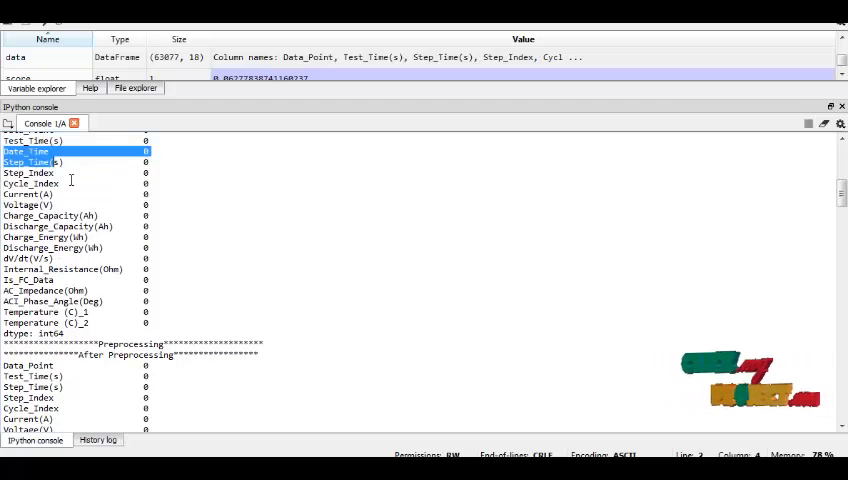
scroll("down", 3)
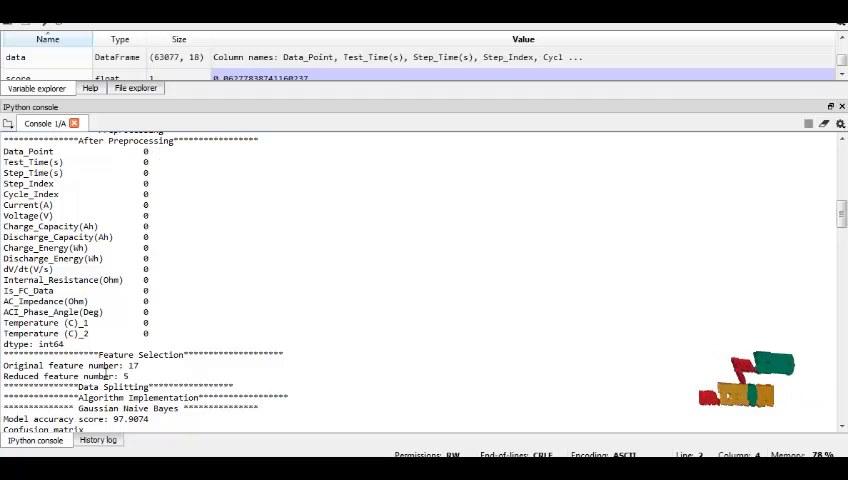
Scroll to the Naive Bayes confusion matrix (2890 and 198) and close the X_kbest_features array.
scroll("down", 3)
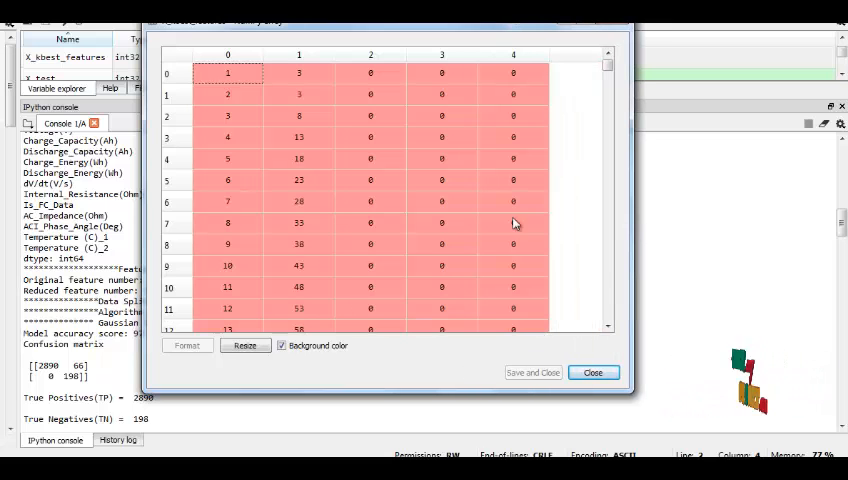
scroll("down", 3)
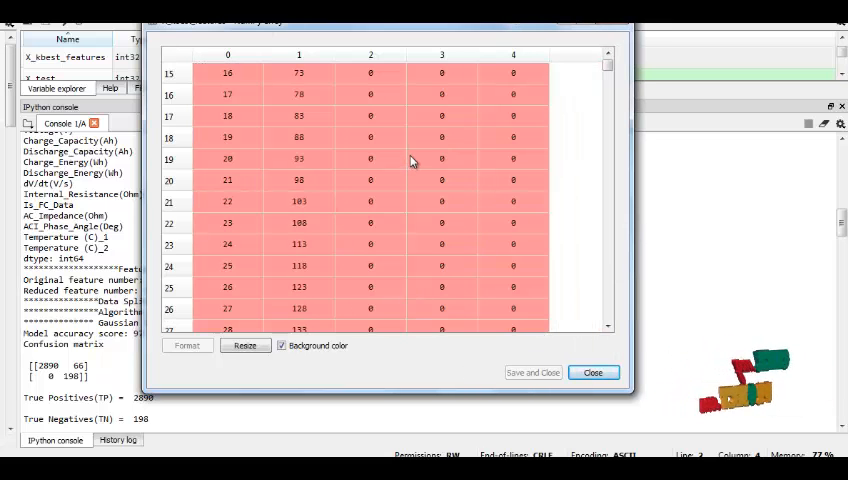
scroll("down", 3)
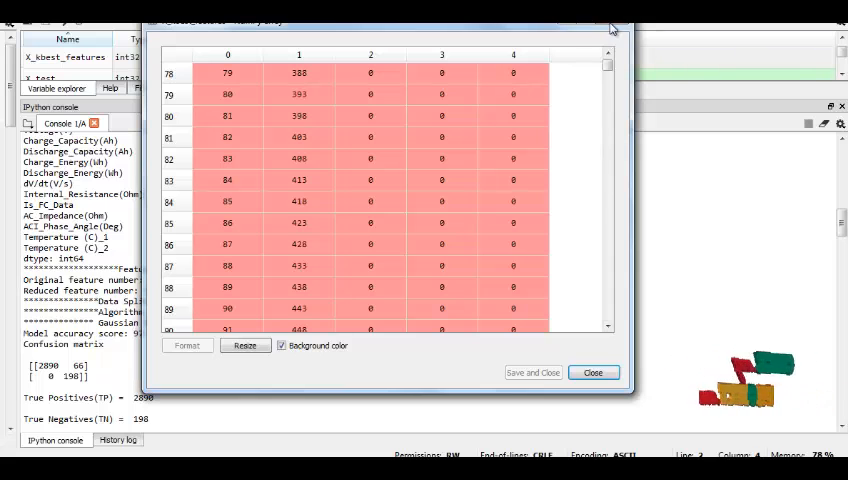
left_click(592, 372)
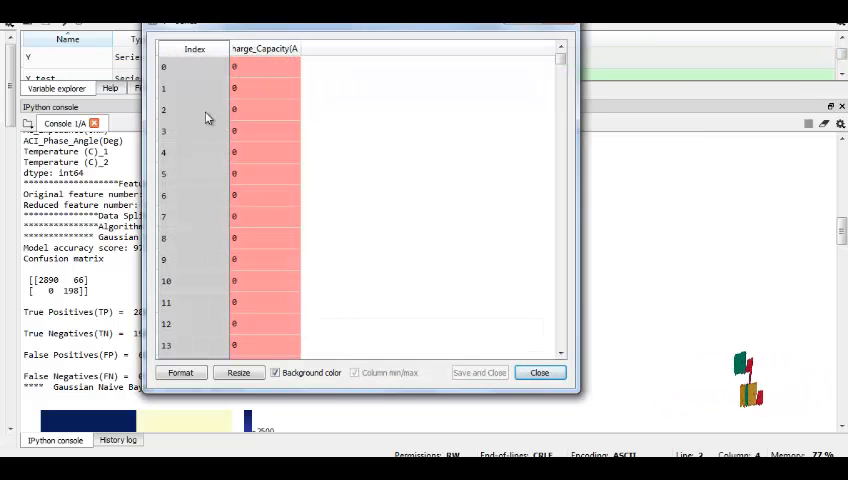
mouse_move(359, 91)
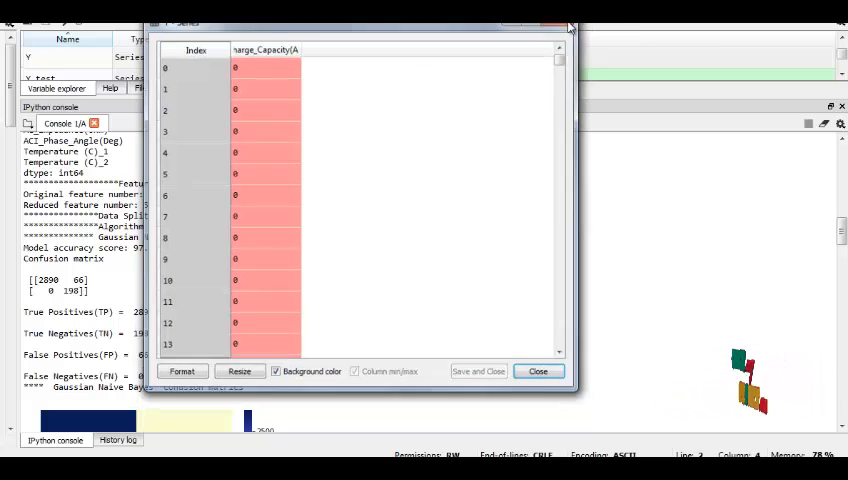
Close the Y series and X DataFrame editor views.
left_click(538, 371)
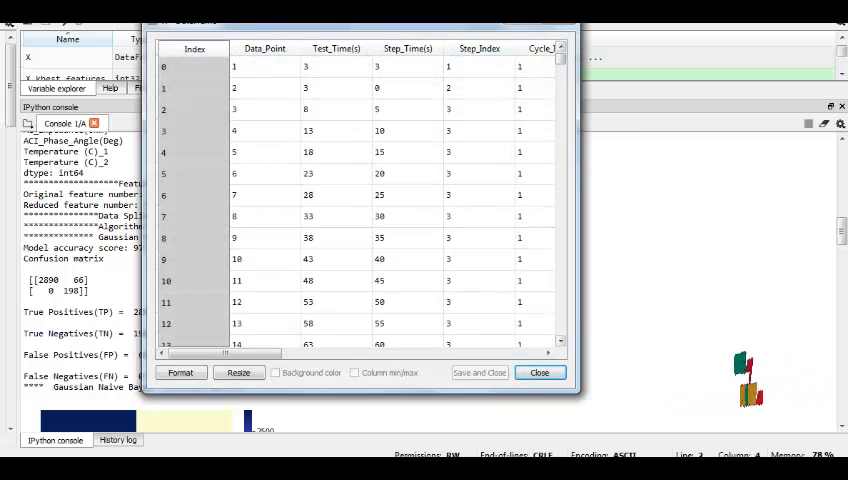
left_click(539, 372)
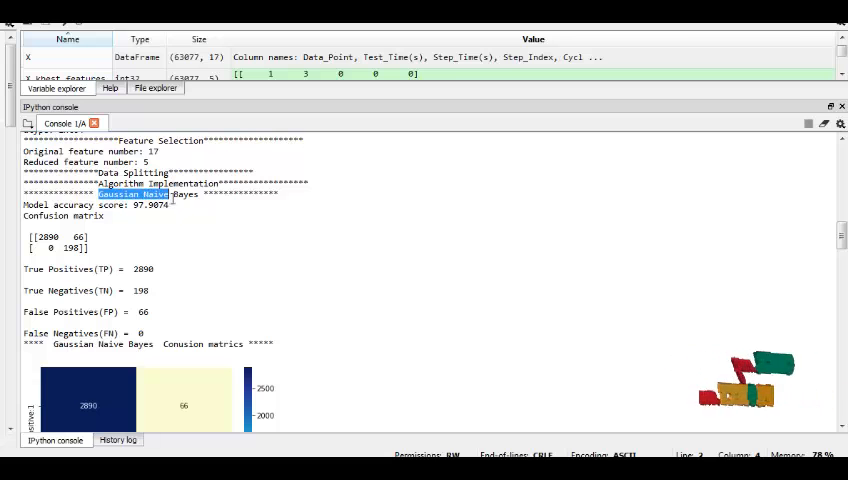
Highlight the Naive Bayes accuracy score and scroll to its heatmap and the ANN section.
scroll("down", 3)
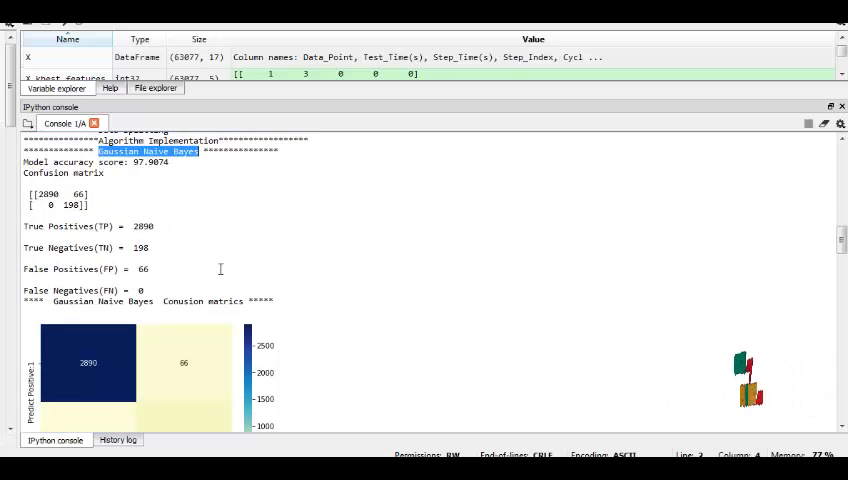
scroll("down", 3)
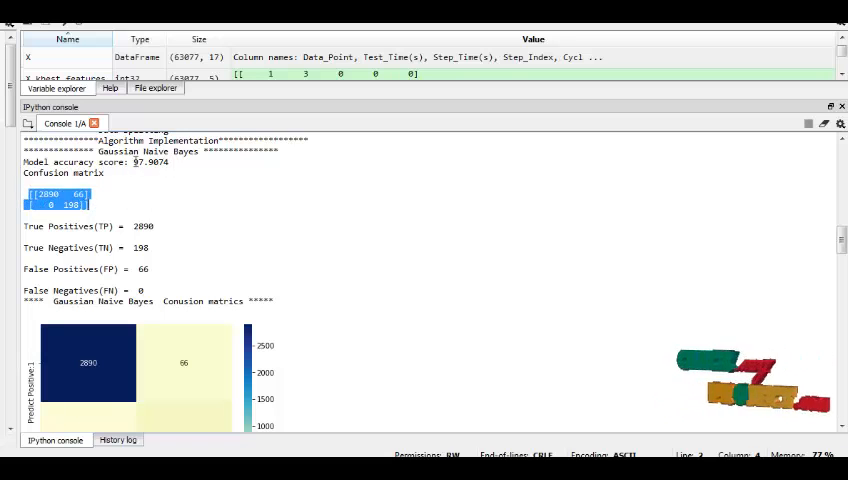
double_click(149, 162)
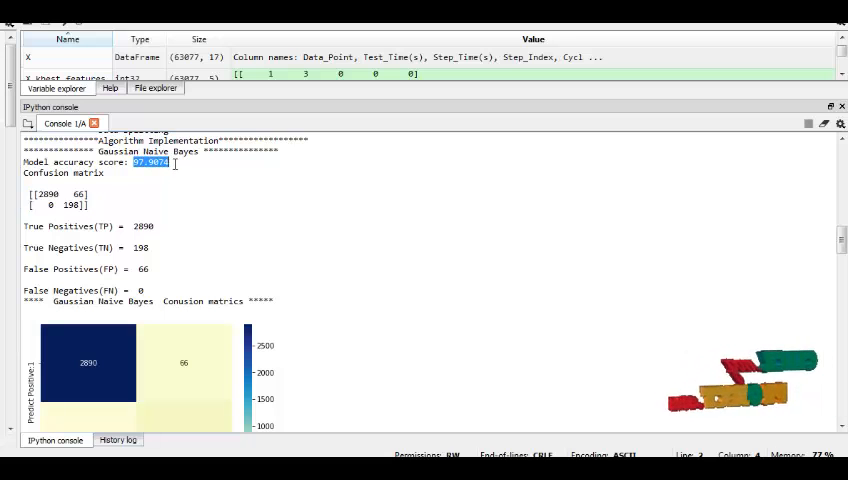
scroll("down", 3)
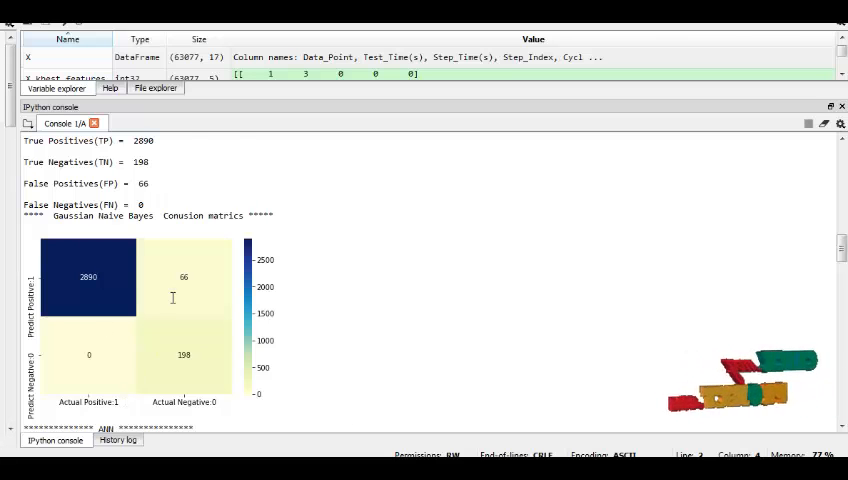
scroll("down", 3)
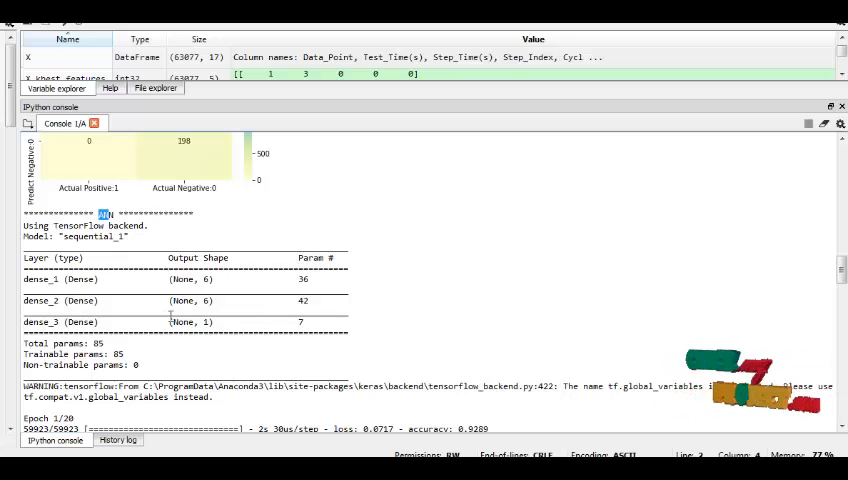
Scroll past the ANN summary and 20 epochs to 94.22% train and 93.72% test accuracy.
scroll("down", 3)
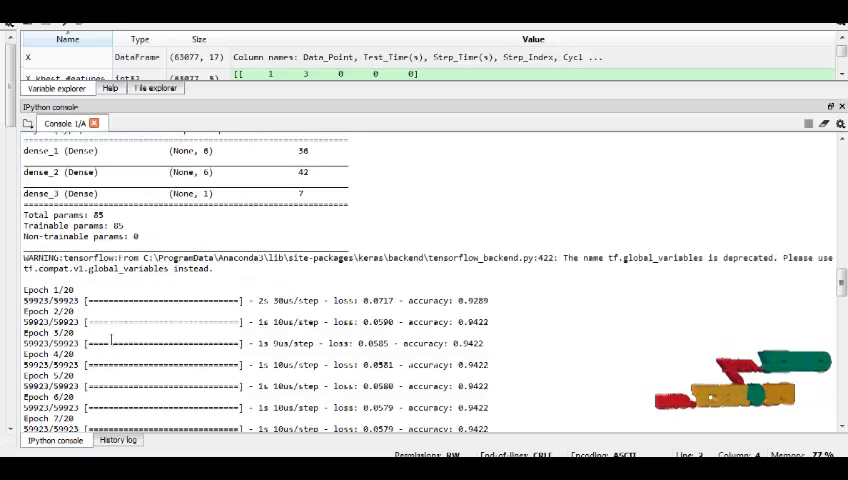
scroll("down", 3)
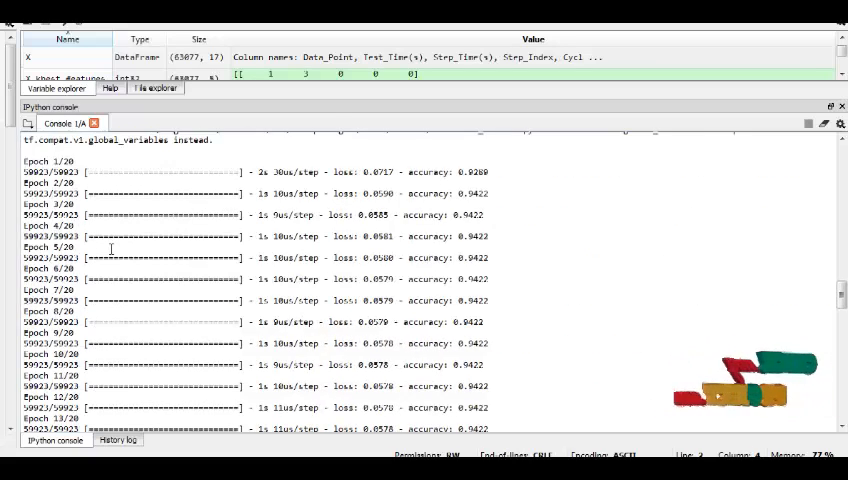
scroll("down", 3)
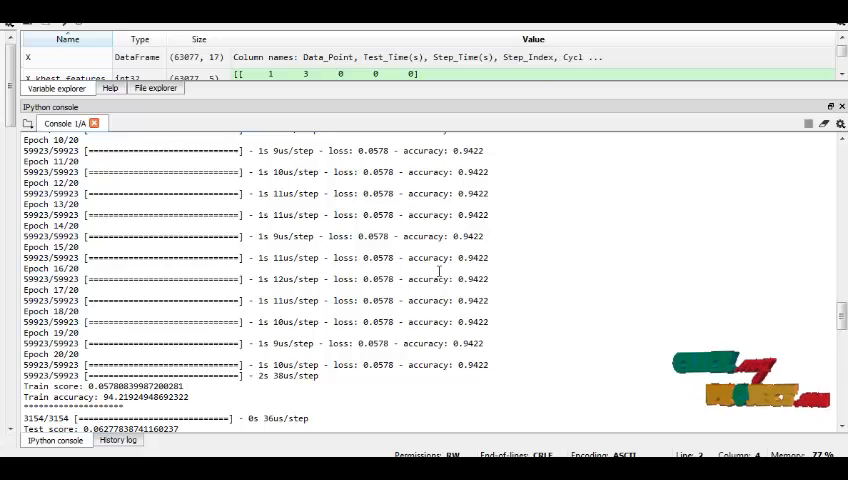
scroll("down", 3)
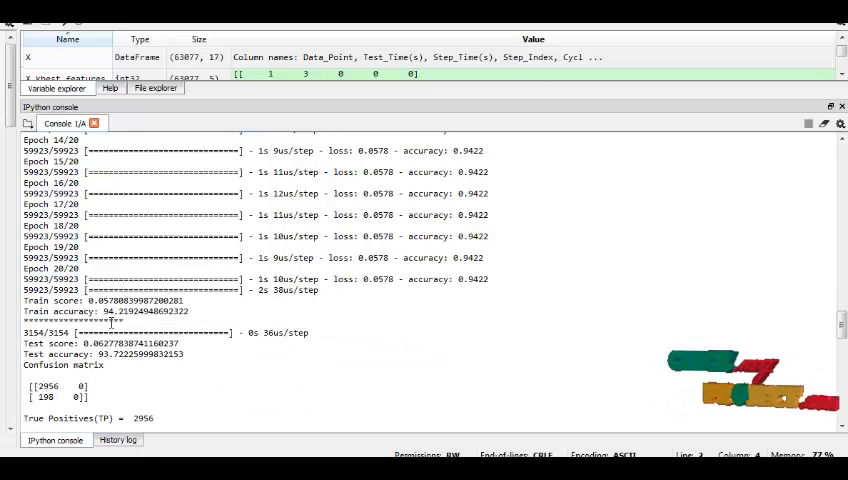
Highlight the ANN test score and scroll to its confusion matrix and loss/accuracy graph.
double_click(123, 311)
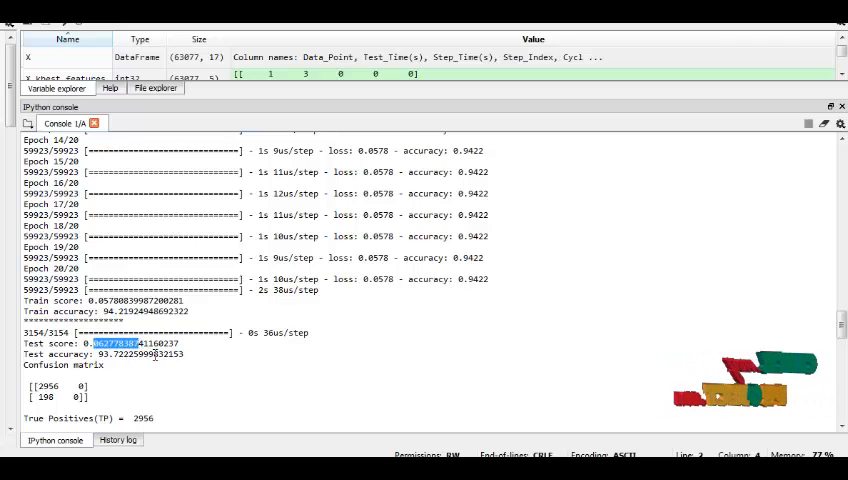
scroll("down", 3)
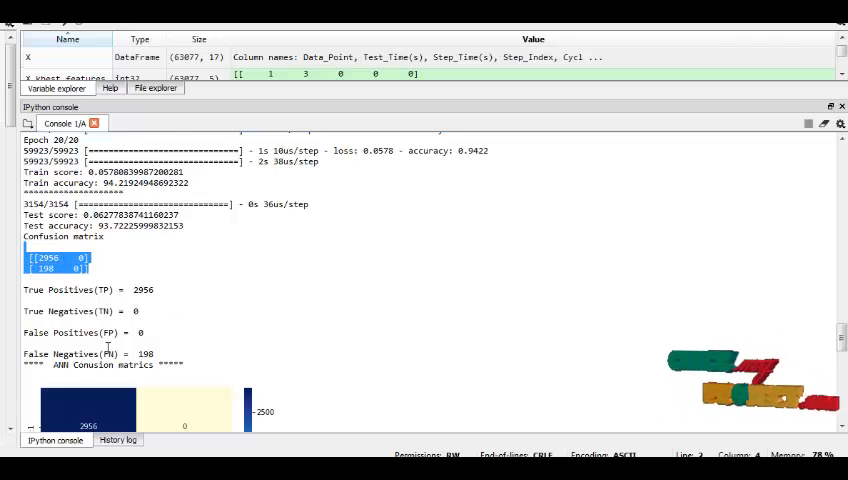
scroll("down", 3)
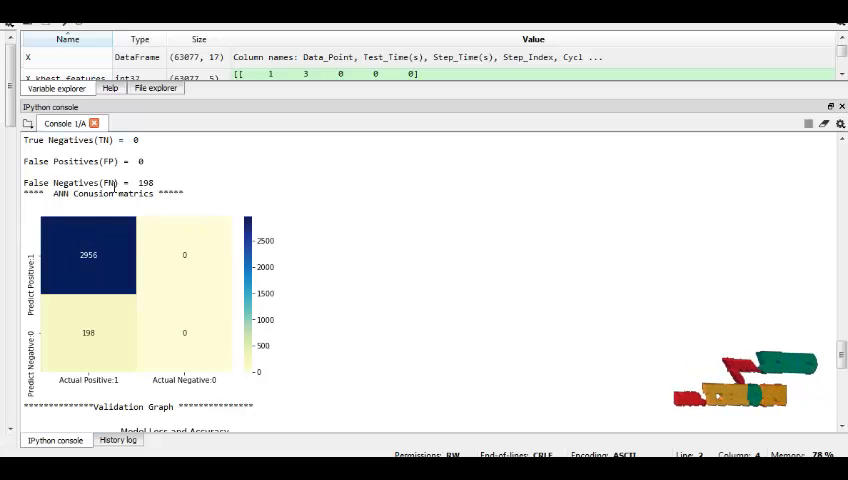
scroll("down", 3)
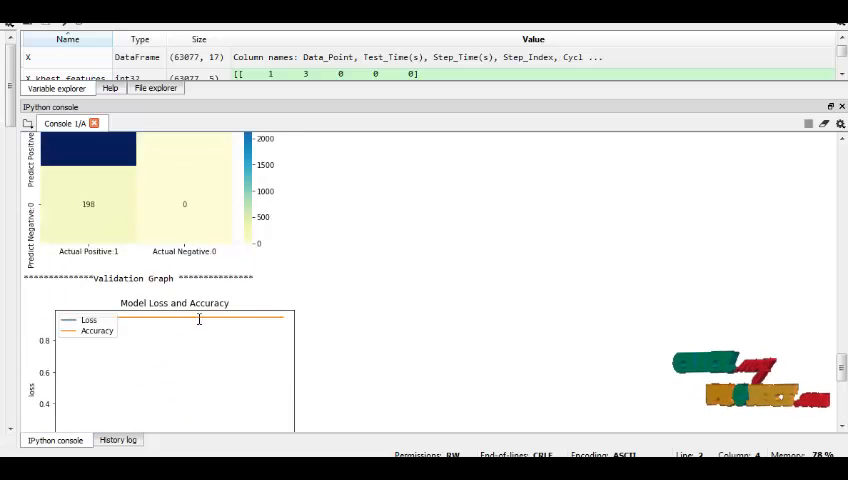
scroll("down", 3)
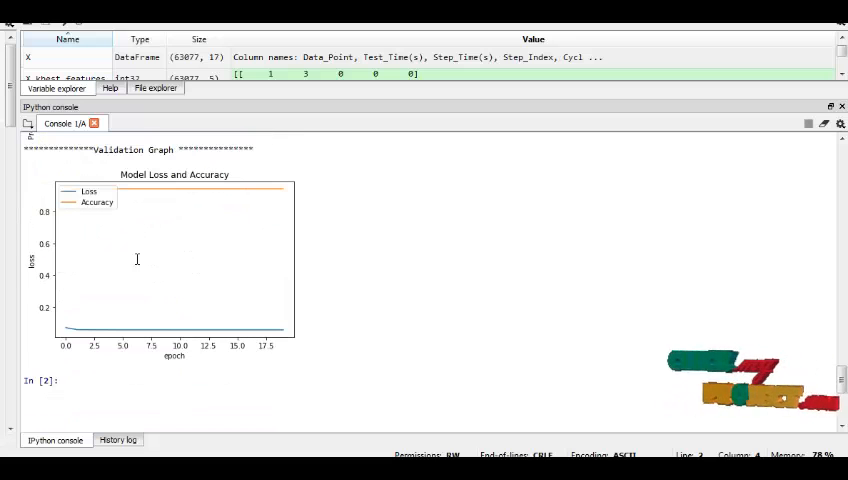